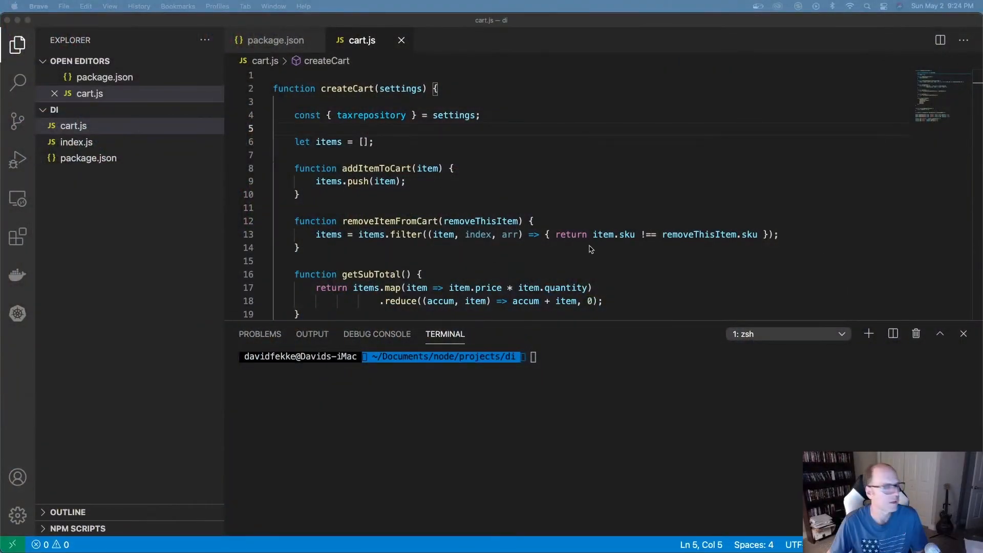
{"action": "mouse_move", "coordinate": [473, 210]}
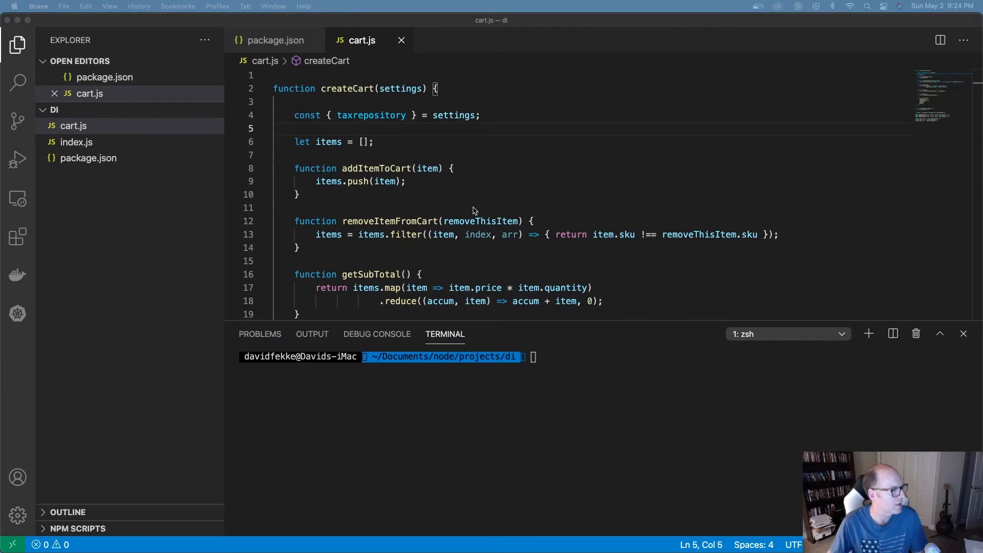
Scroll through cart.js and highlight every use of calculateMyTax and taxrepository
{"action": "scroll", "scroll_direction": "down", "scroll_amount": 3}
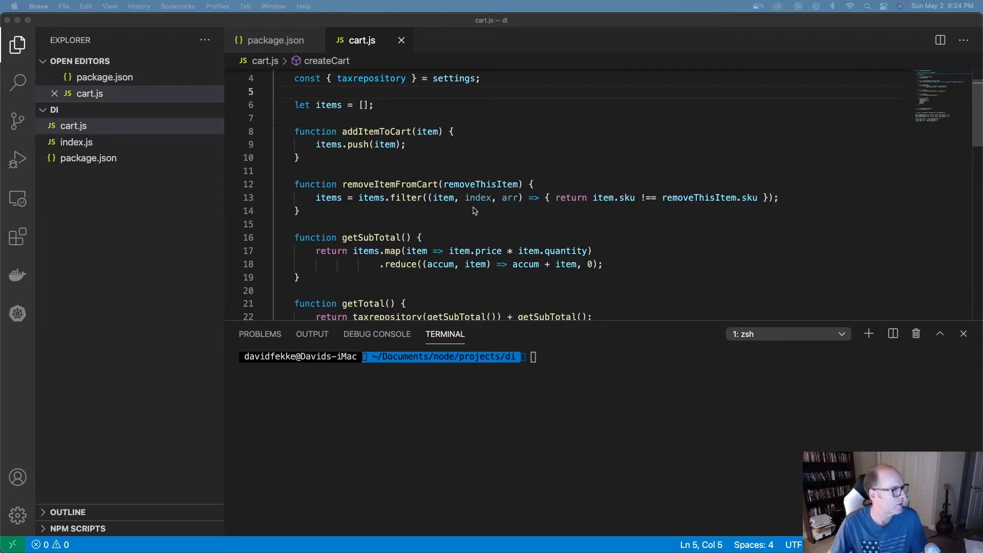
{"action": "scroll", "scroll_direction": "down", "scroll_amount": 3}
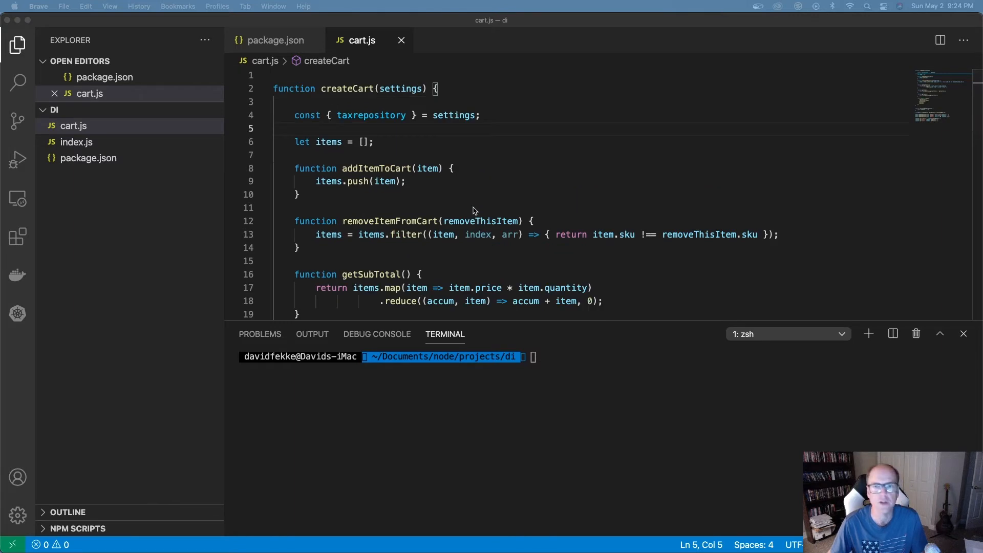
{"action": "scroll", "scroll_direction": "down", "scroll_amount": 3}
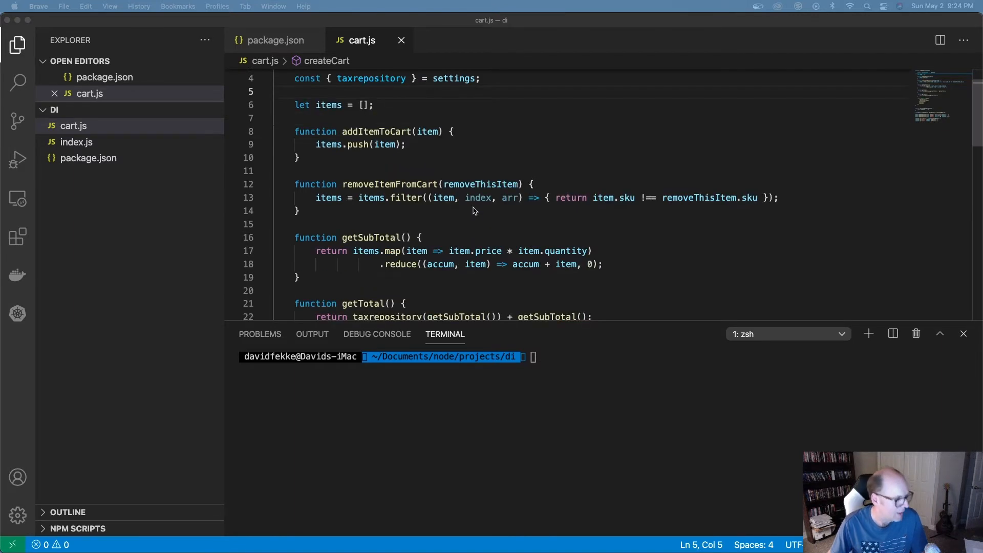
{"action": "mouse_move", "coordinate": [376, 181]}
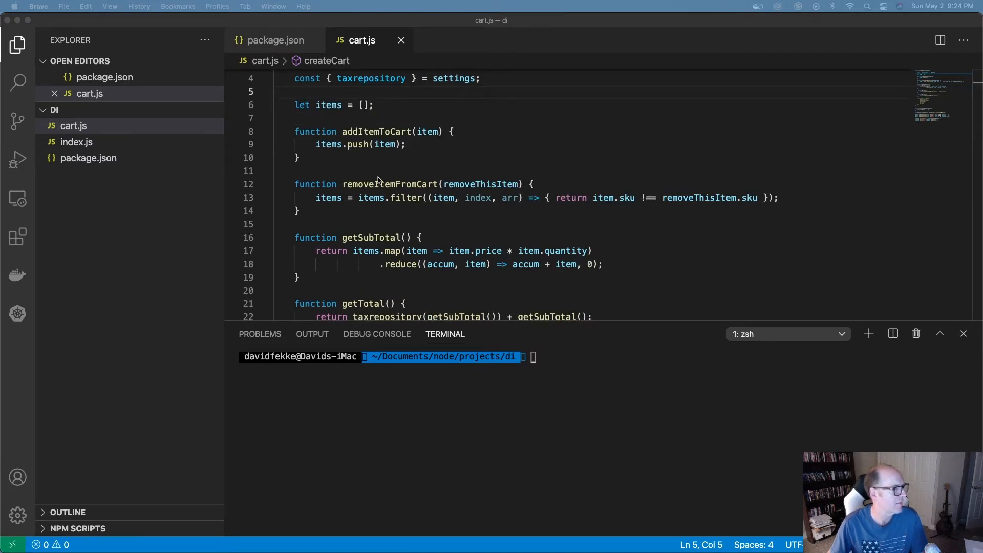
{"action": "scroll", "scroll_direction": "down", "scroll_amount": 3}
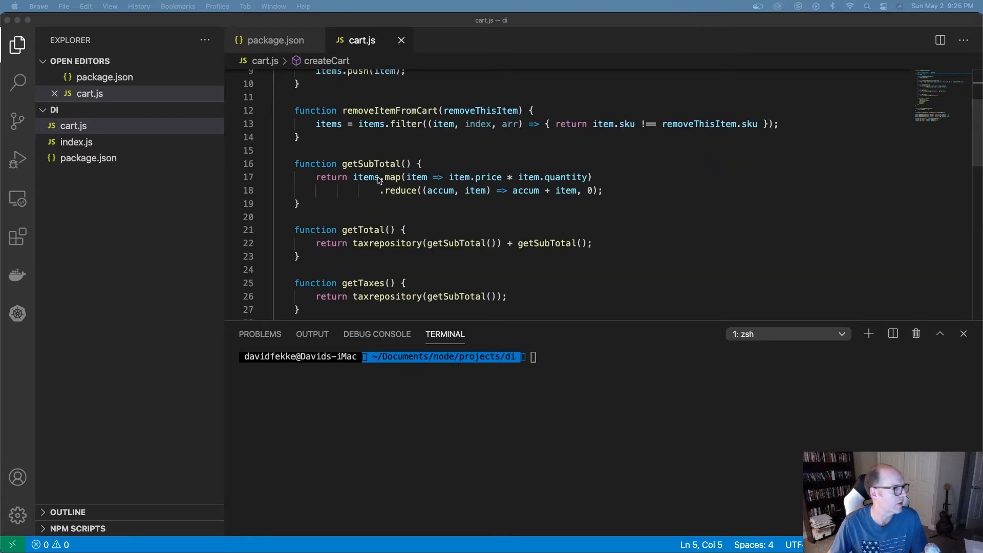
{"action": "scroll", "scroll_direction": "down", "scroll_amount": 3}
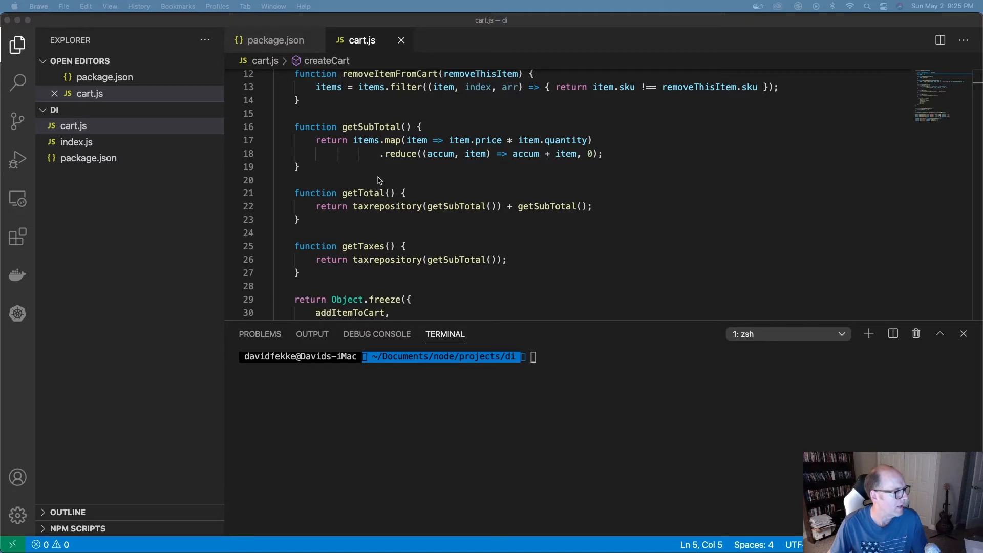
{"action": "scroll", "scroll_direction": "down", "scroll_amount": 3}
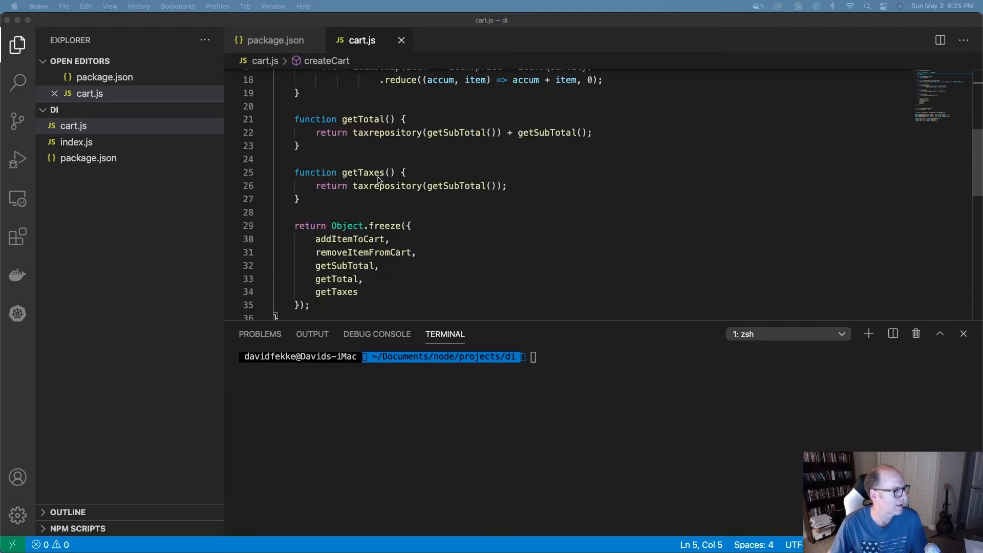
{"action": "scroll", "scroll_direction": "down", "scroll_amount": 3}
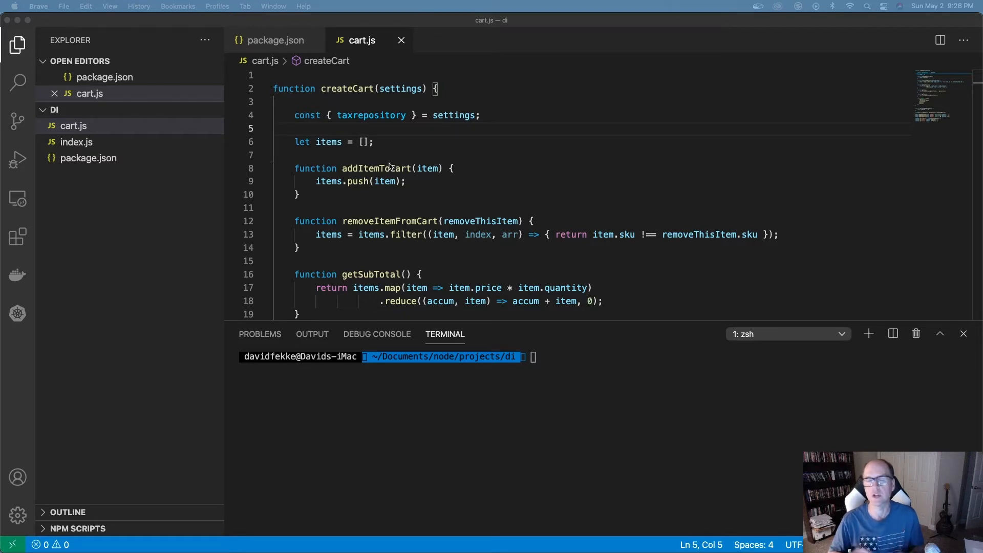
{"action": "mouse_move", "coordinate": [310, 159]}
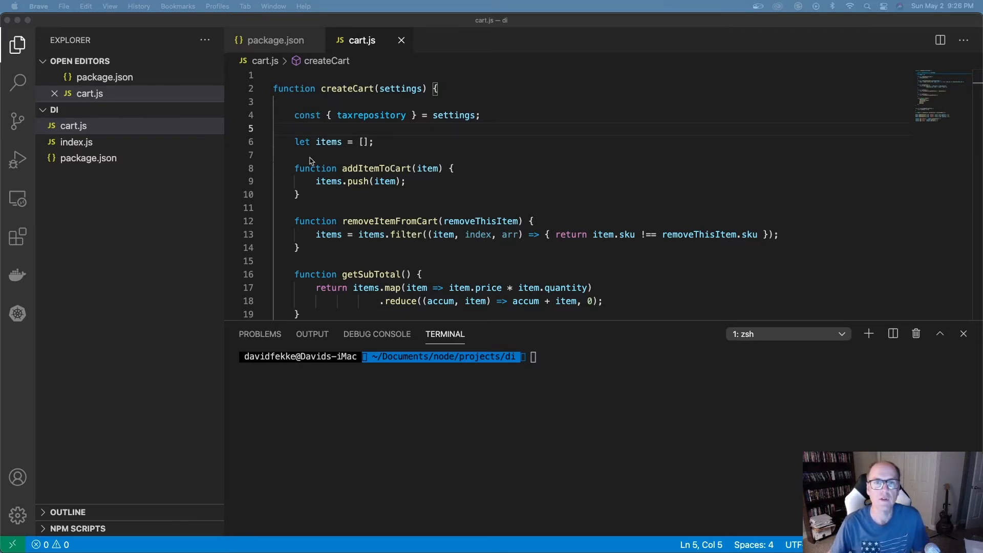
{"action": "scroll", "scroll_direction": "down", "scroll_amount": 3}
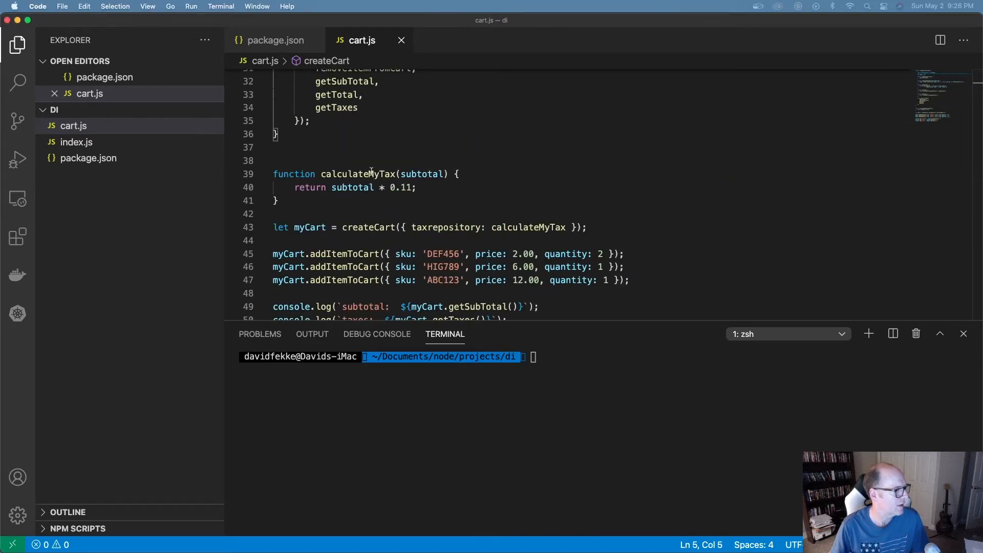
{"action": "double_click", "coordinate": [358, 173]}
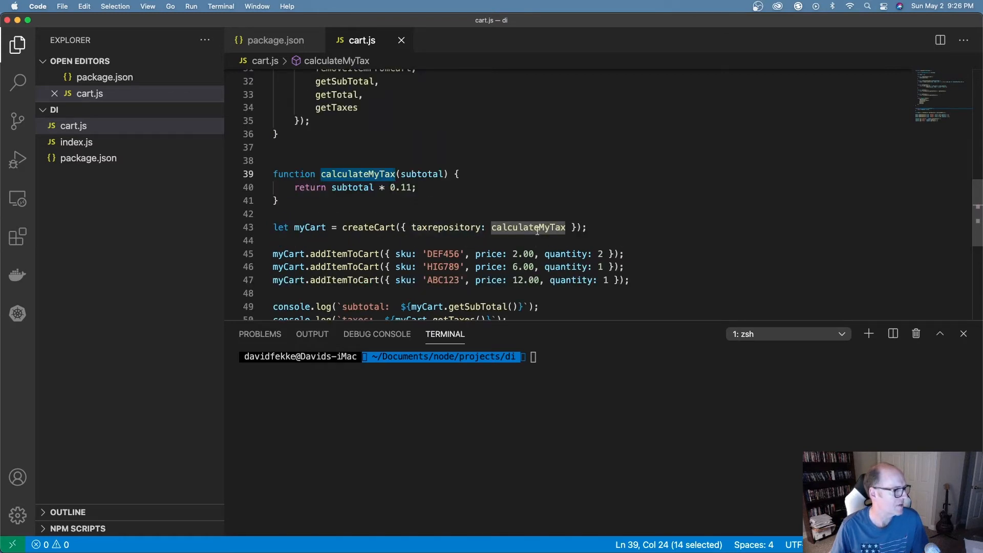
{"action": "double_click", "coordinate": [446, 227]}
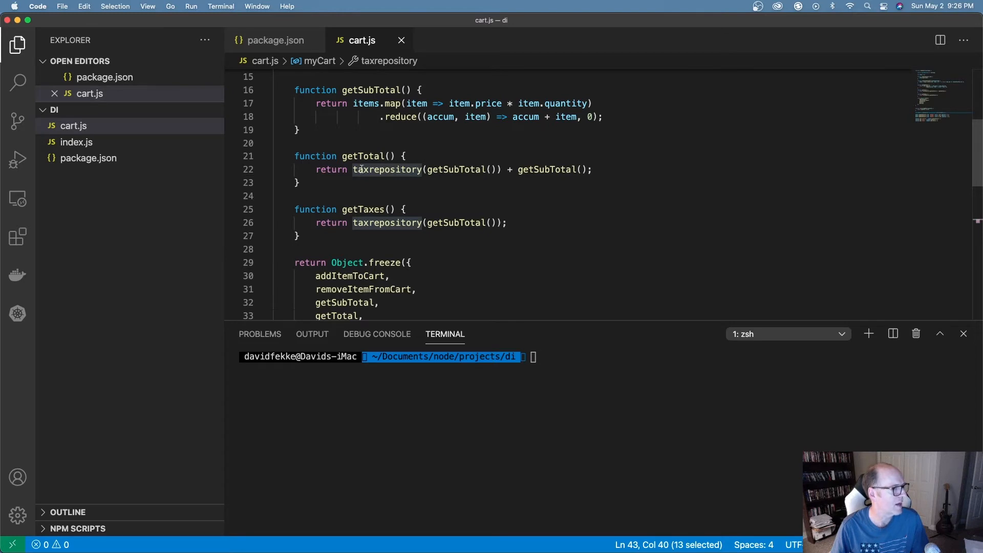
{"action": "mouse_move", "coordinate": [452, 170]}
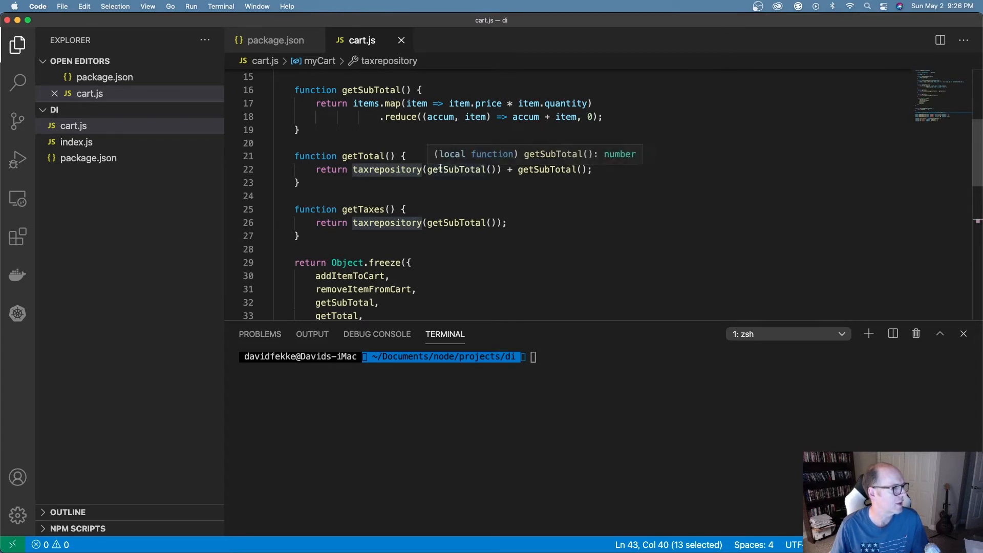
{"action": "mouse_move", "coordinate": [387, 222]}
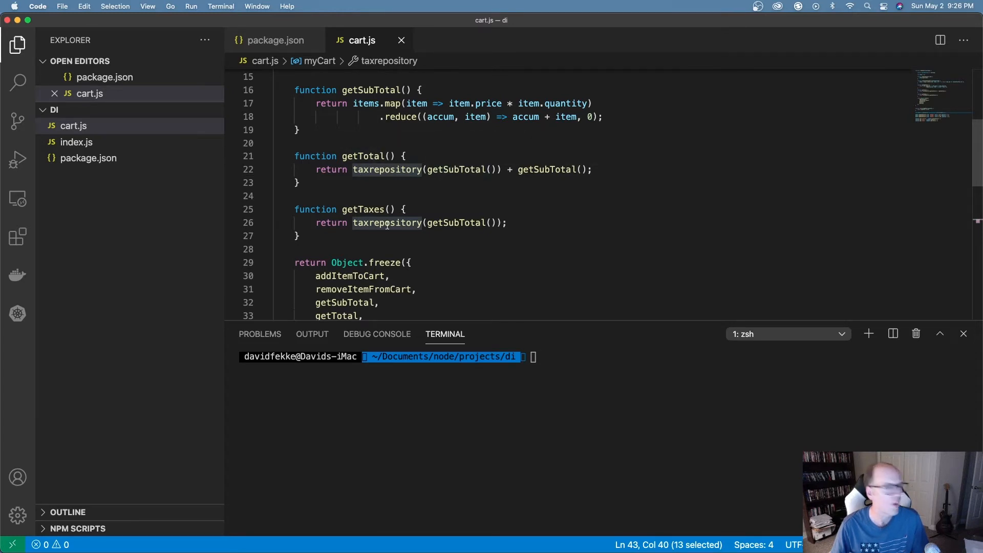
Run 'node cart.js' from the bottom of the file in the integrated terminal
{"action": "scroll", "scroll_direction": "down", "scroll_amount": 3}
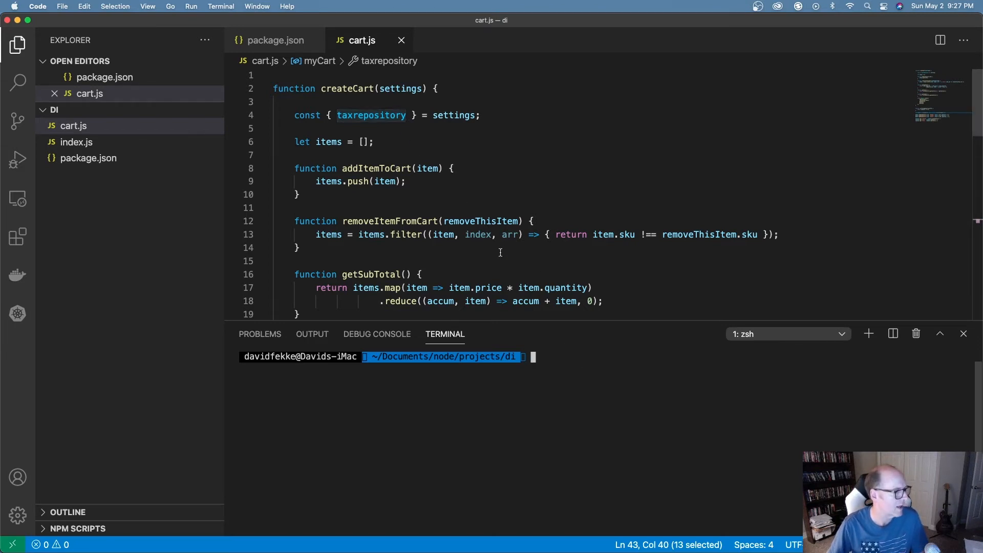
{"action": "scroll", "scroll_direction": "down", "scroll_amount": 3}
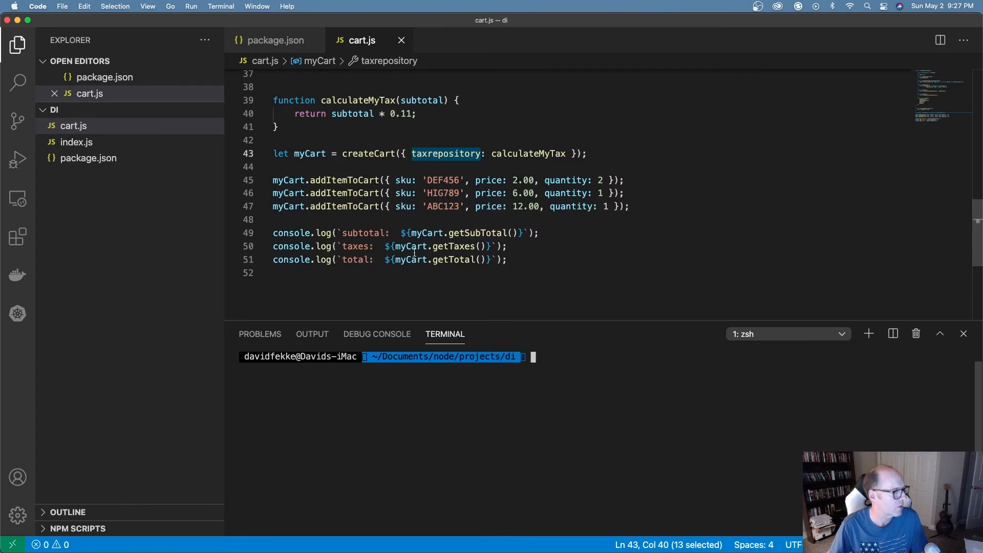
{"action": "mouse_move", "coordinate": [459, 188]}
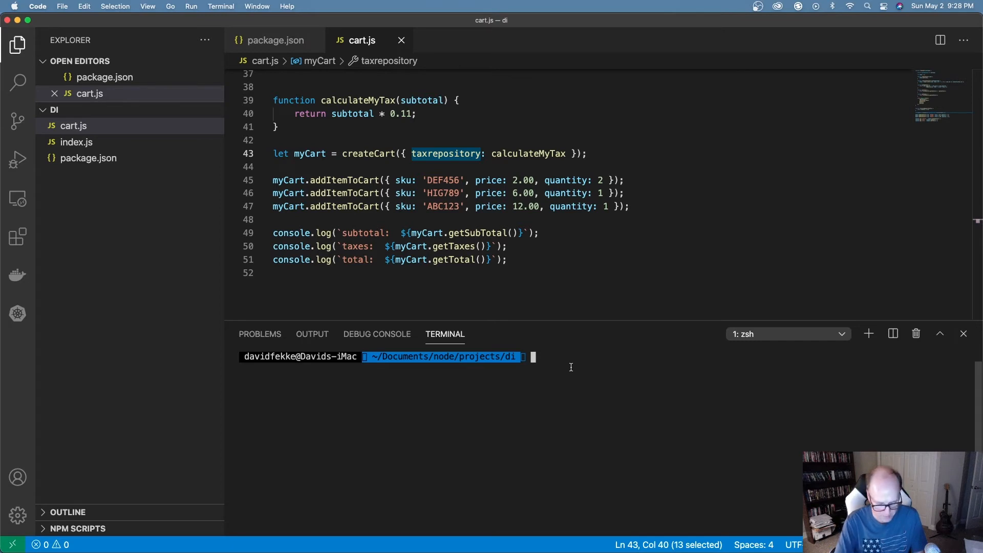
{"action": "type", "text": "node ca"}
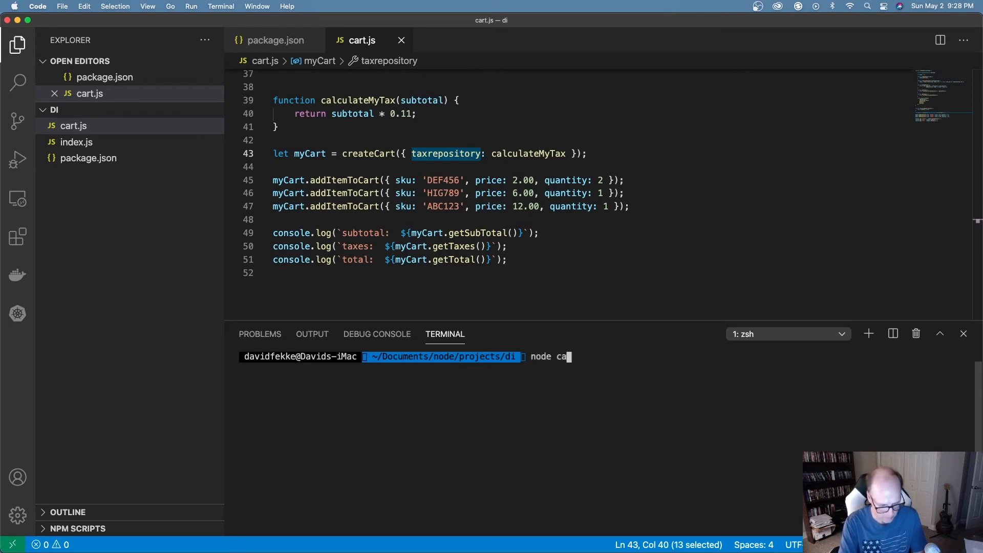
{"action": "type", "text": "rt.js"}
{"action": "type", "text": "throw Error(`This function requires a 'taxrepository' to be passed into the contructor!`)"}
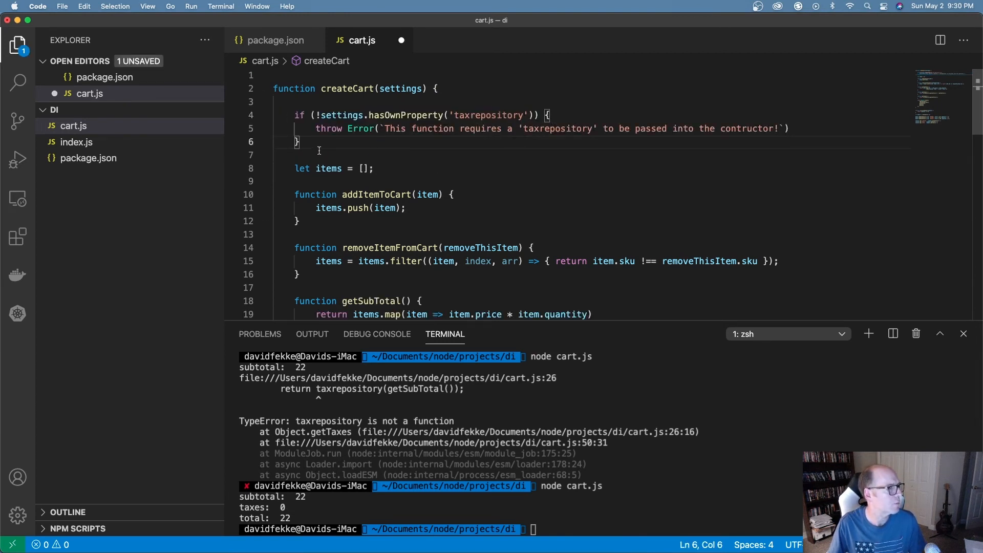
{"action": "mouse_move", "coordinate": [459, 134]}
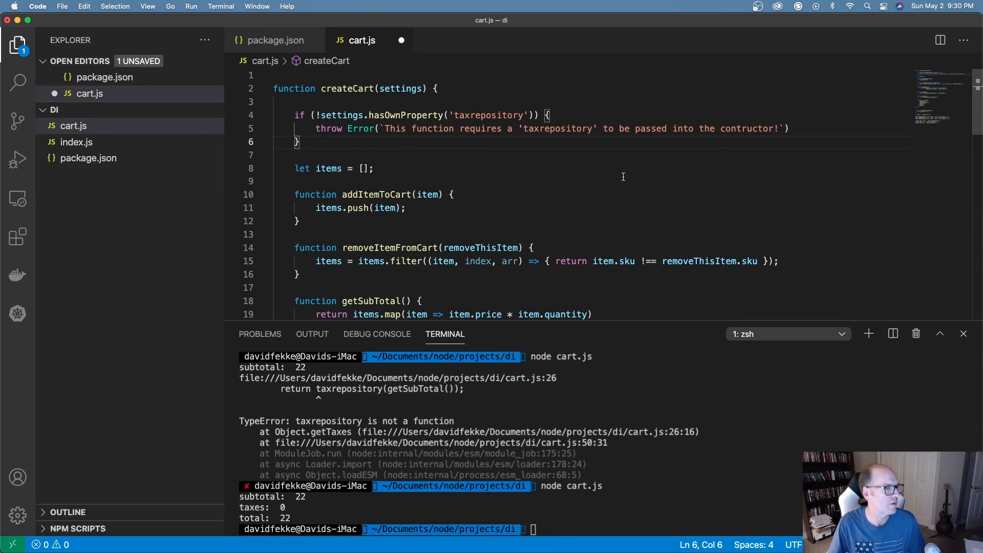
Save cart.js with Cmd+S, keeping the new taxrepository guard in createCart
{"action": "key", "text": "cmd+s"}
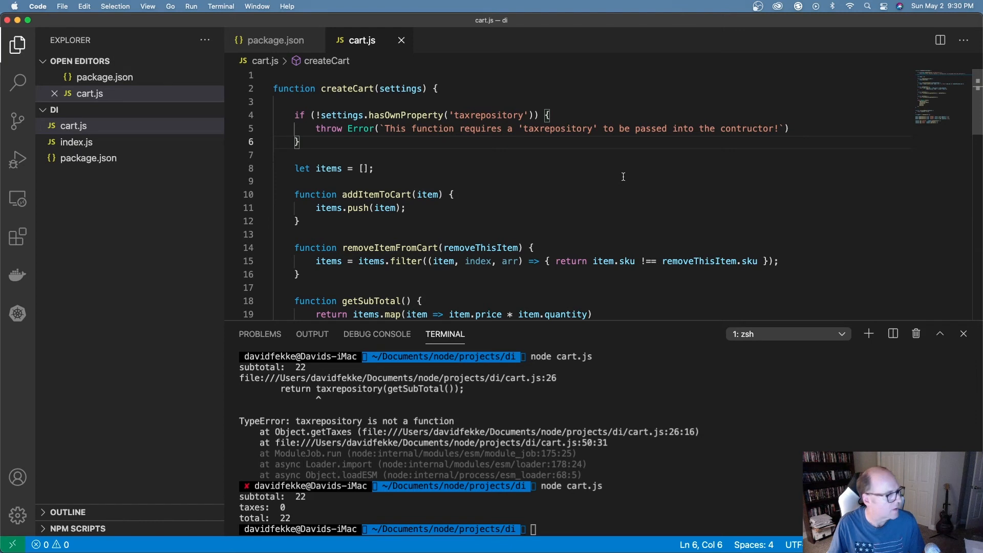